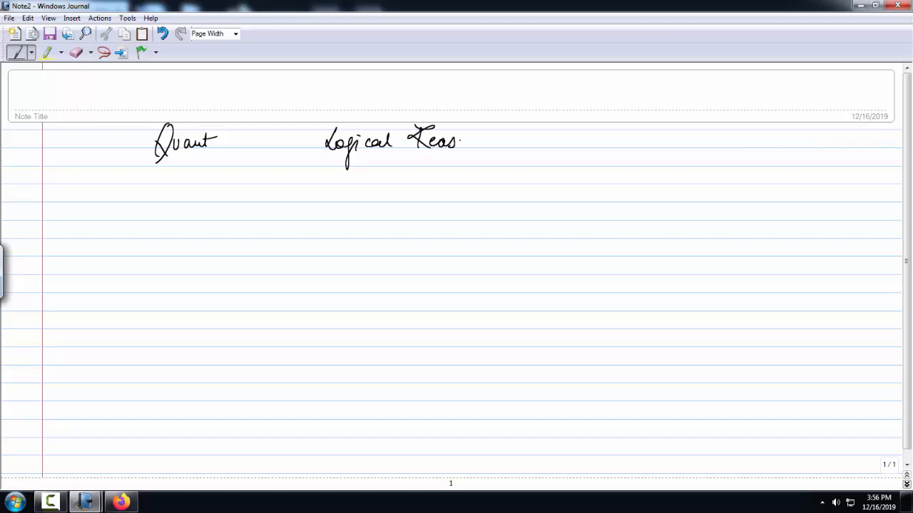
Handwrite the Logical Reasoning, GA and Hindi headings and add emphasis marks around English and Hindi.
left_click_drag(459, 149, 577, 140)
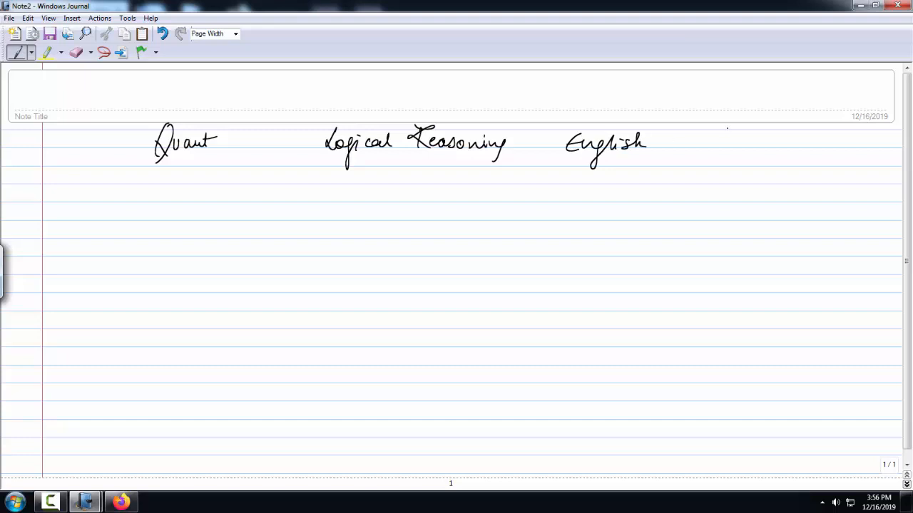
left_click_drag(710, 145, 756, 143)
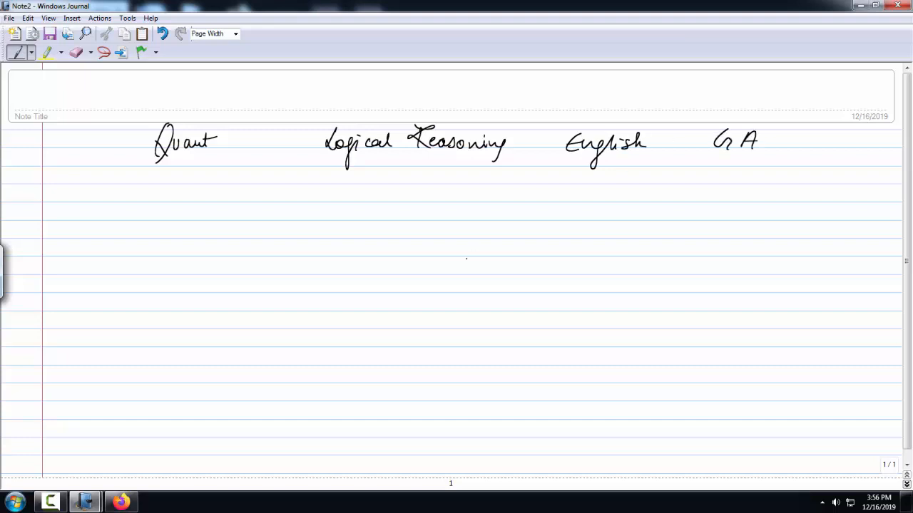
left_click_drag(819, 149, 838, 131)
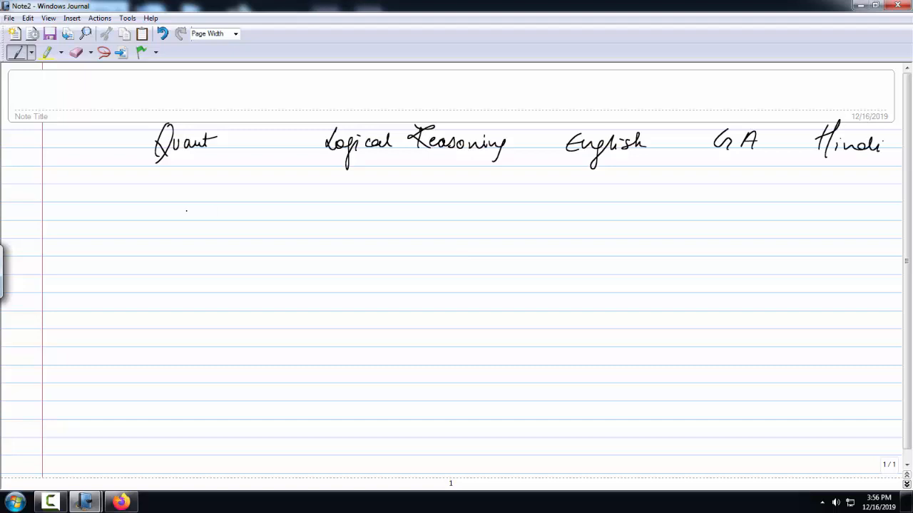
left_click_drag(848, 114, 827, 178)
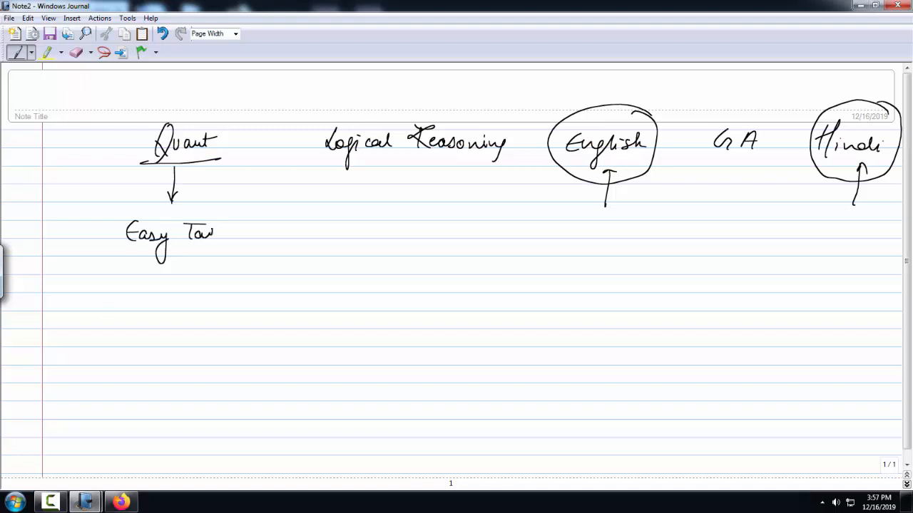
Write and double-underline Easy Target under Quant, underline Logical Reasoning with an arrow below it.
left_click_drag(214, 236, 248, 240)
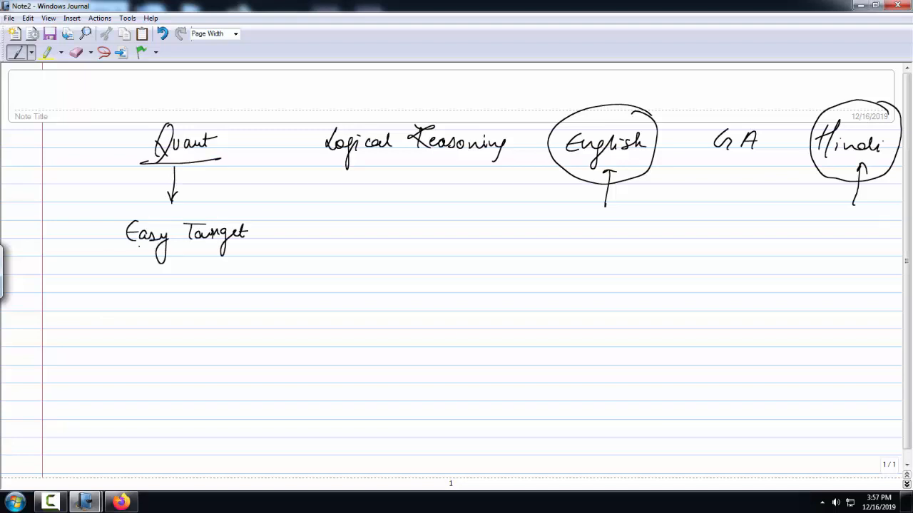
left_click_drag(111, 254, 228, 248)
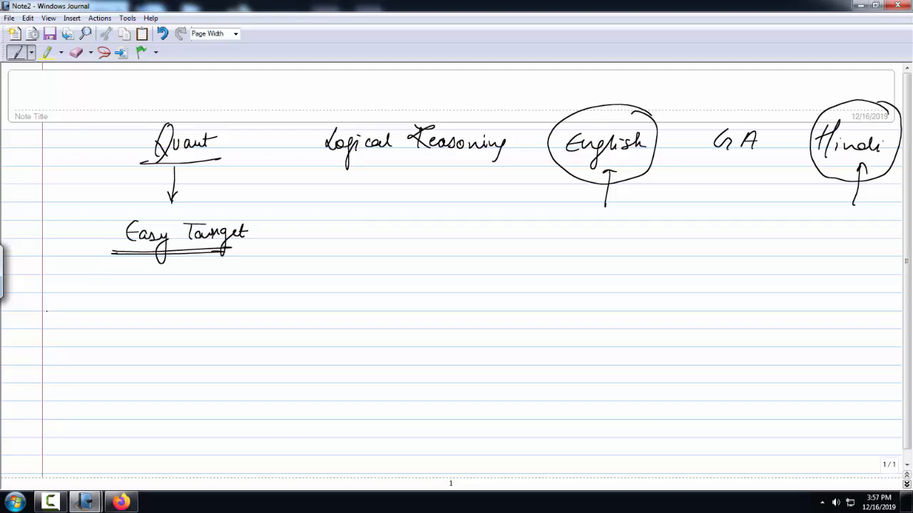
left_click_drag(313, 157, 479, 156)
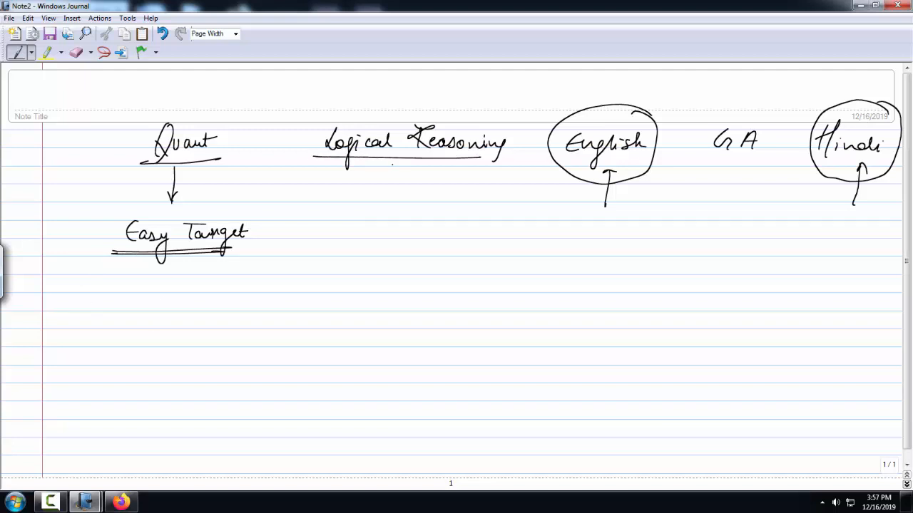
left_click_drag(392, 168, 393, 187)
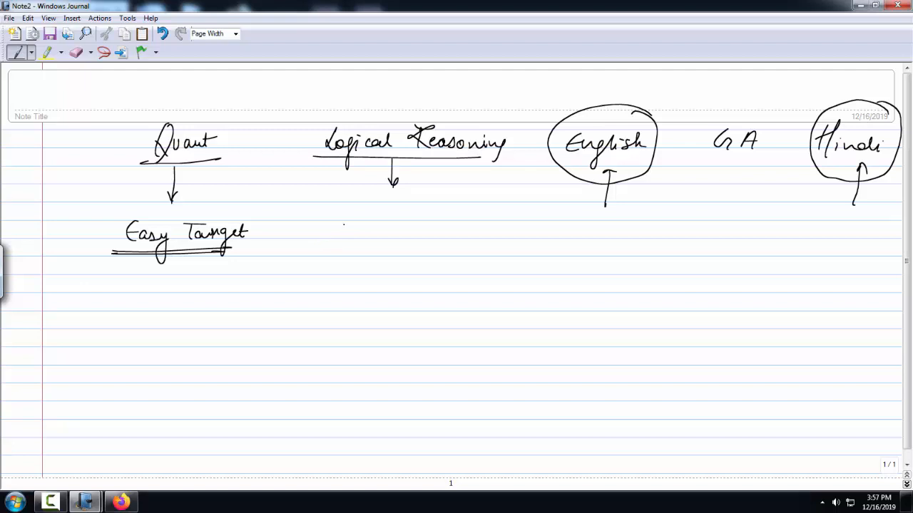
Write Score, then Puzzle branching to Easy and Difficult, circle Easy with an arrow, and box GA.
left_click_drag(331, 234, 371, 231)
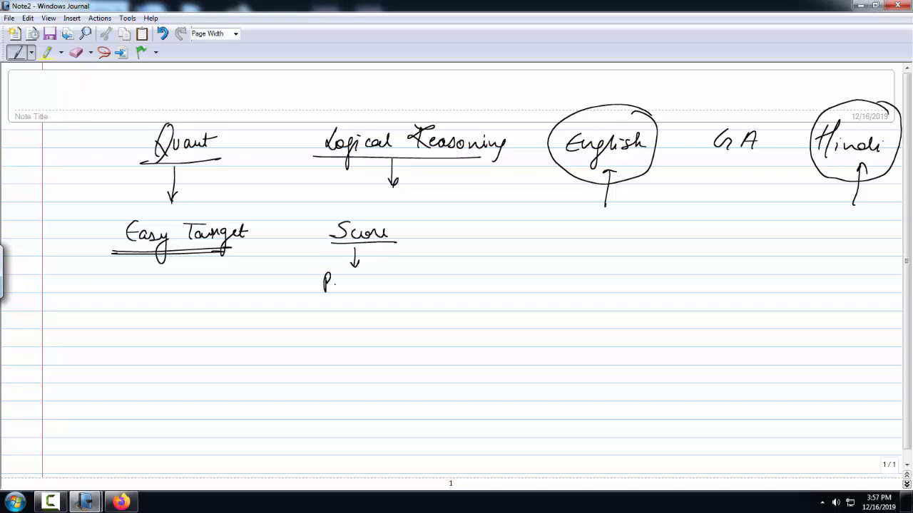
left_click_drag(325, 285, 414, 285)
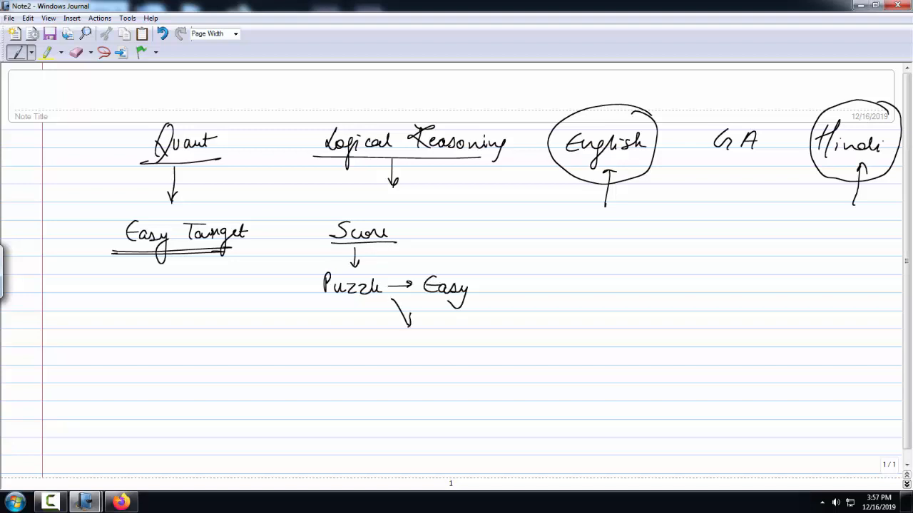
left_click_drag(416, 317, 464, 325)
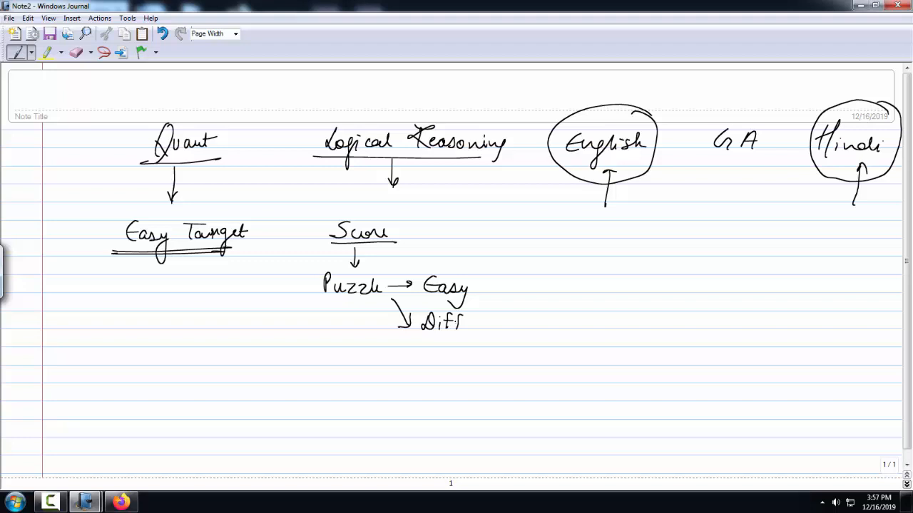
left_click_drag(464, 322, 506, 323)
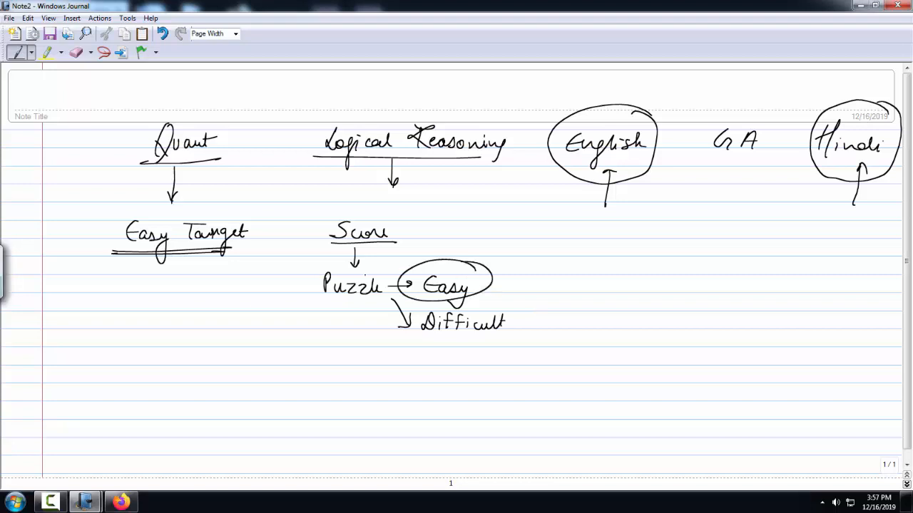
left_click_drag(520, 254, 496, 274)
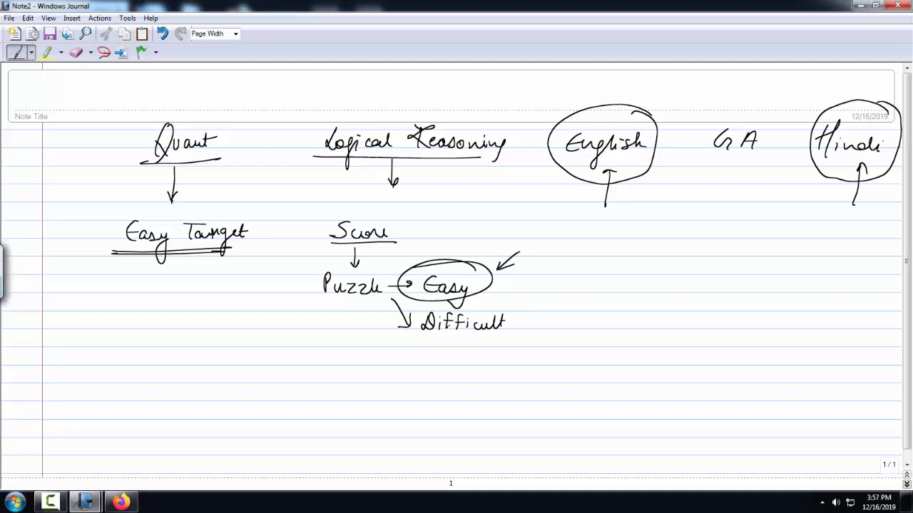
left_click_drag(463, 371, 463, 335)
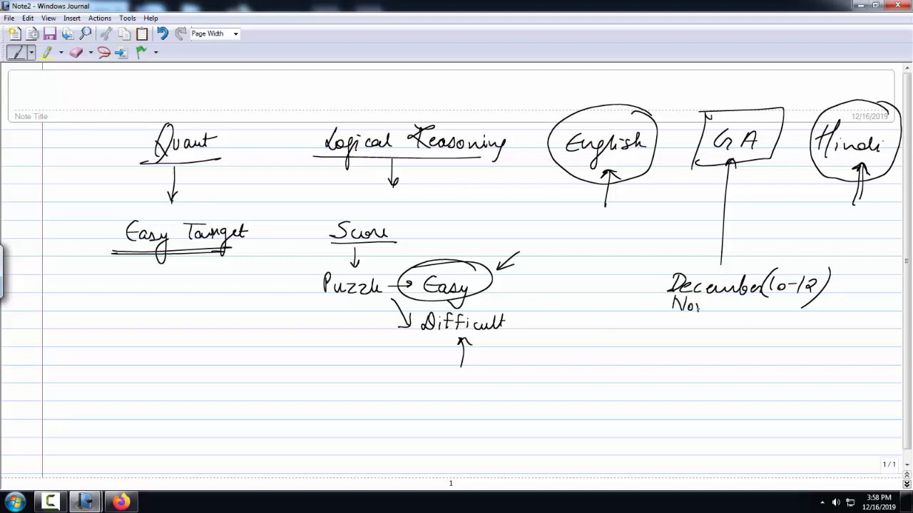
Write November under December and draw converging arrows above the GA box.
left_click_drag(670, 307, 744, 308)
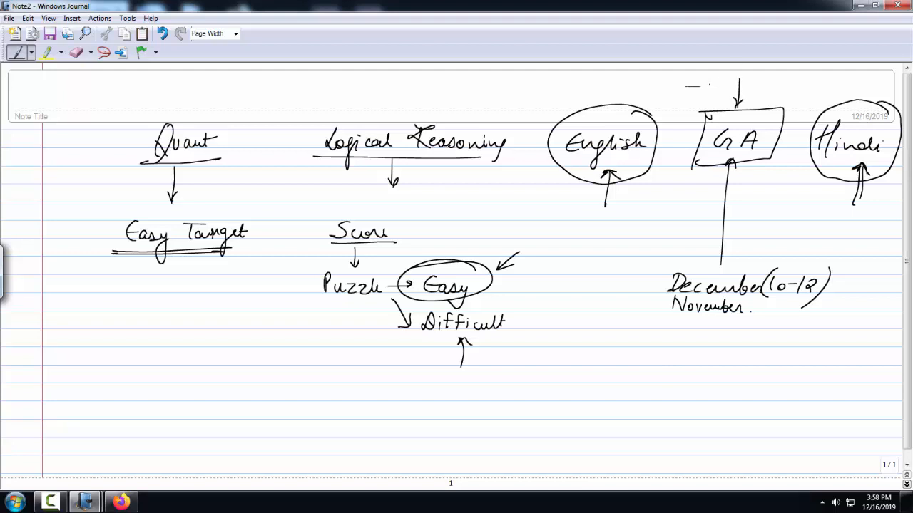
left_click_drag(701, 86, 770, 86)
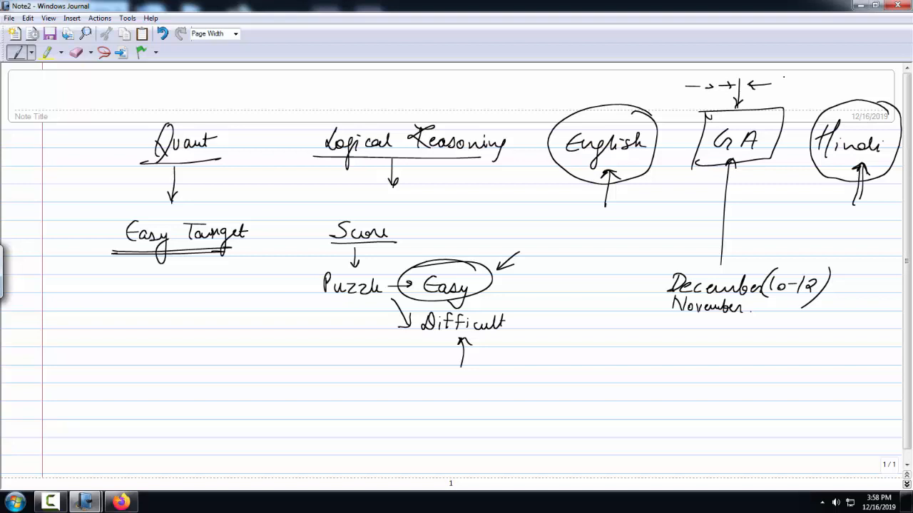
left_click_drag(801, 84, 782, 84)
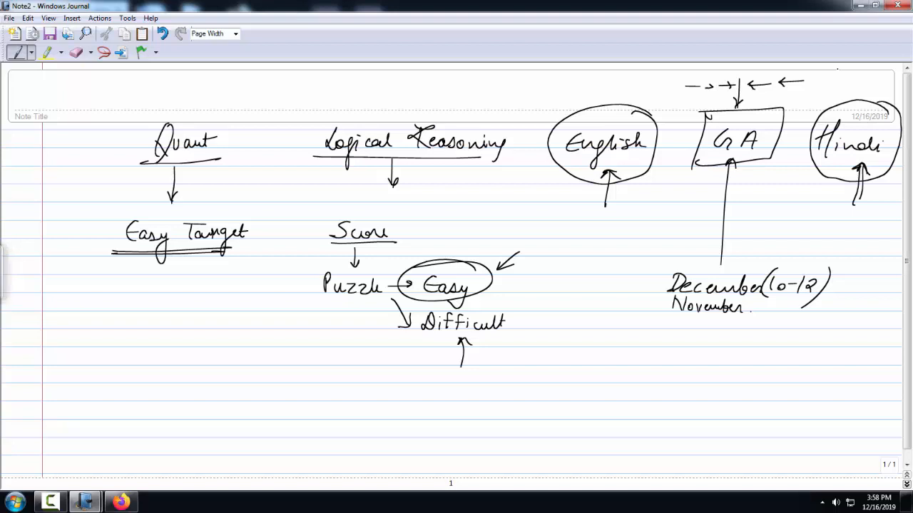
Draw a wavy divider across the lower page and write STRESS marked with a cross.
left_click_drag(71, 382, 191, 363)
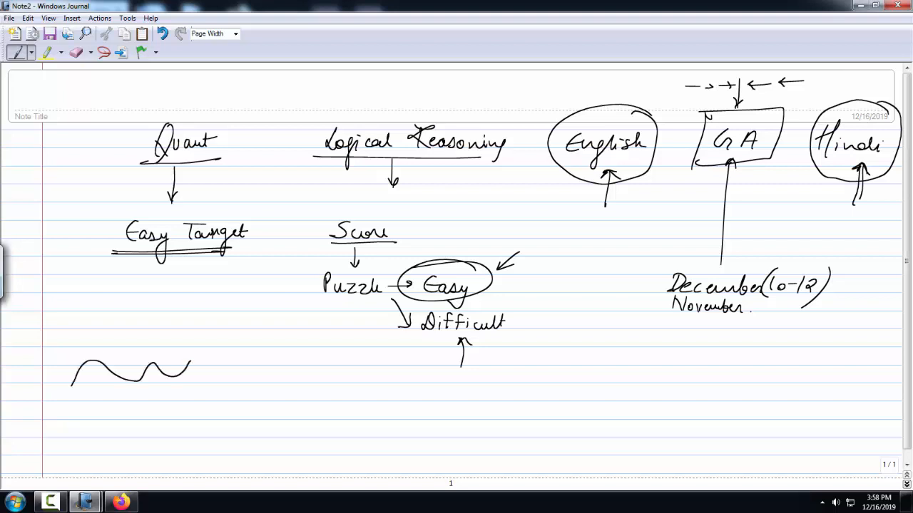
left_click_drag(192, 368, 407, 369)
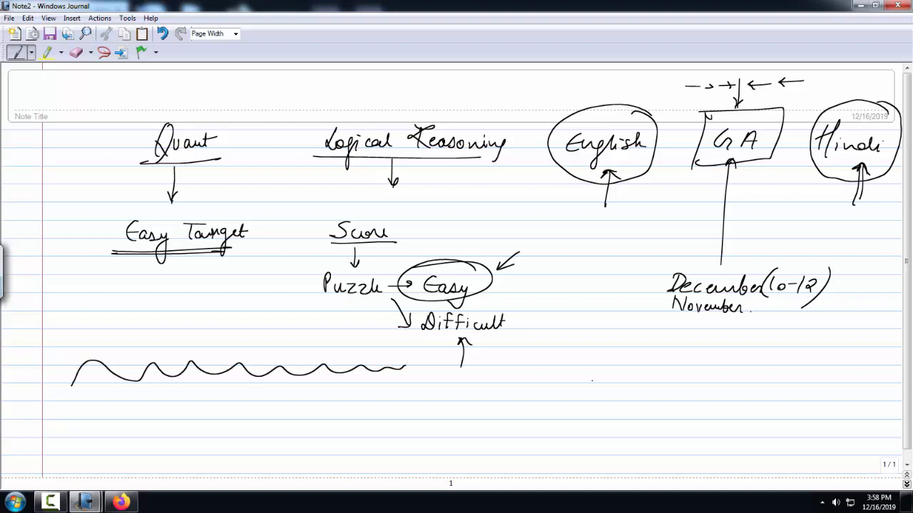
left_click_drag(558, 385, 685, 373)
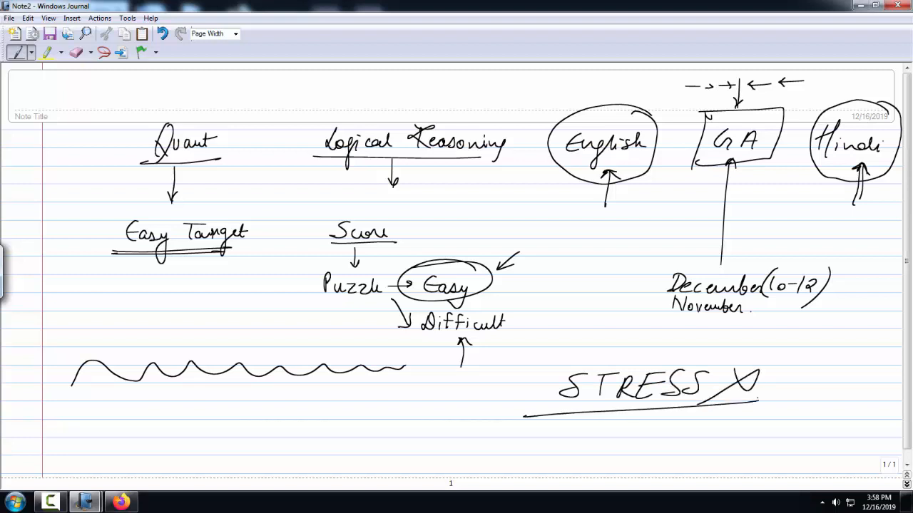
On the next page write the numbered points Topics Revise and Mocks.
scroll("down", 3)
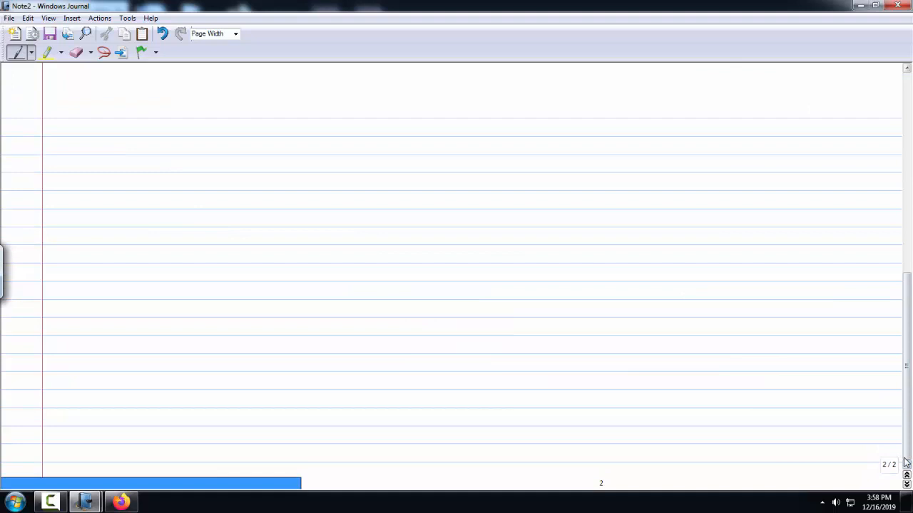
left_click_drag(250, 136, 268, 117)
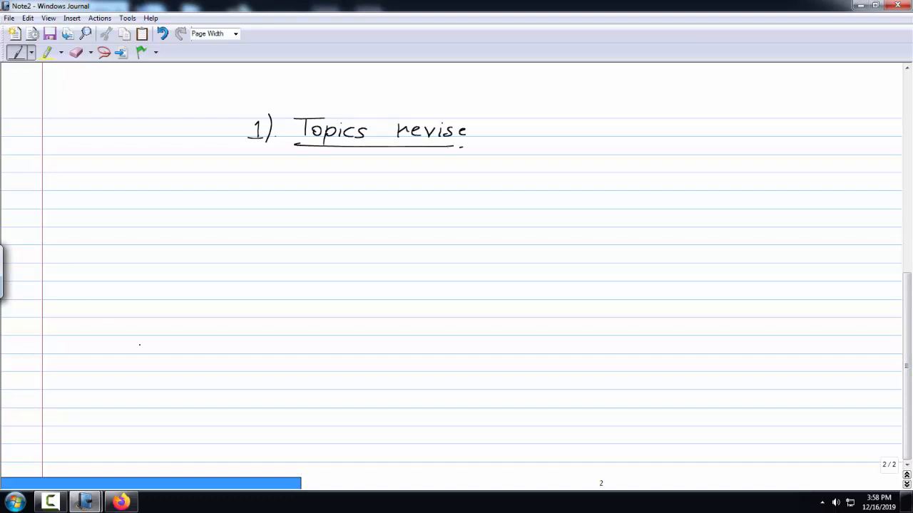
left_click_drag(246, 174, 297, 192)
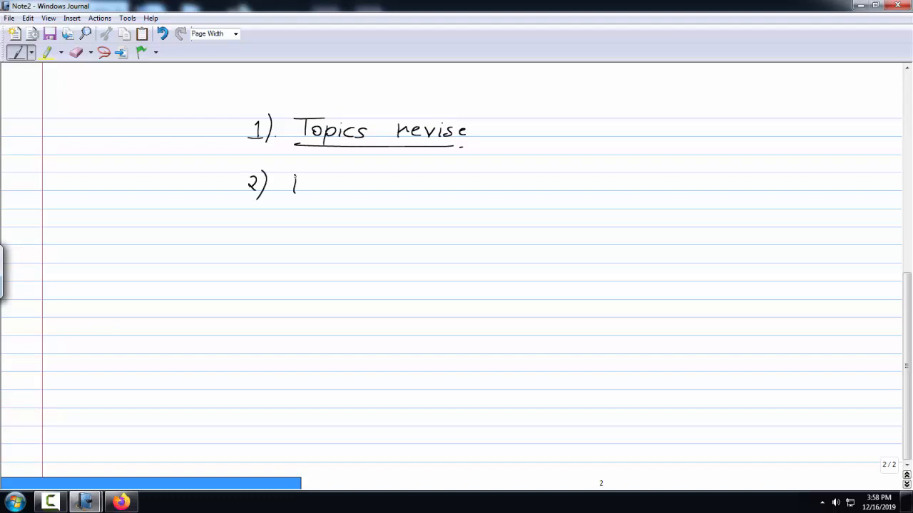
left_click_drag(288, 184, 364, 197)
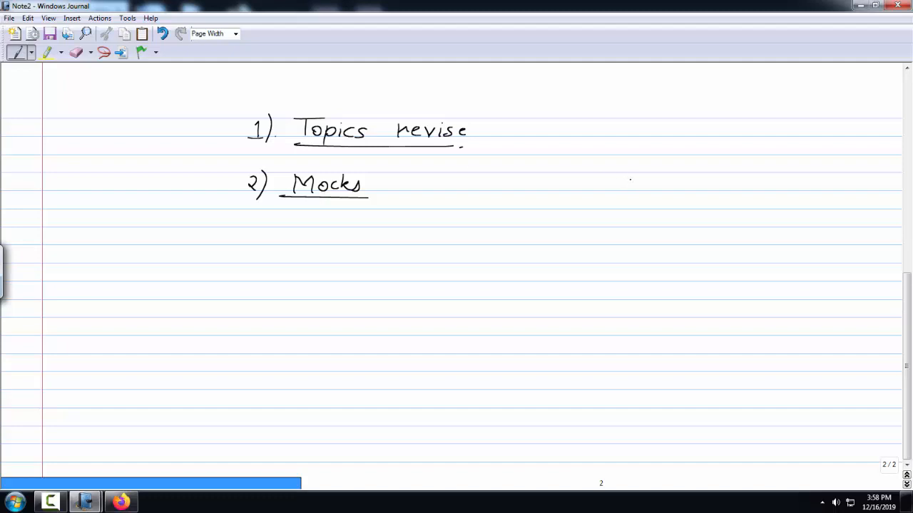
Add an arrow with the (9-13) range after Mocks and bracket the two numbered points.
left_click_drag(627, 183, 688, 183)
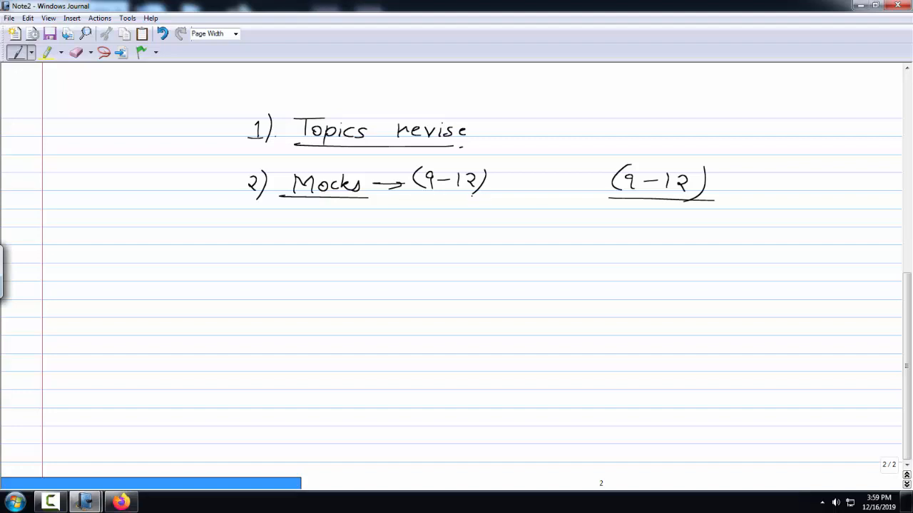
left_click_drag(402, 197, 489, 197)
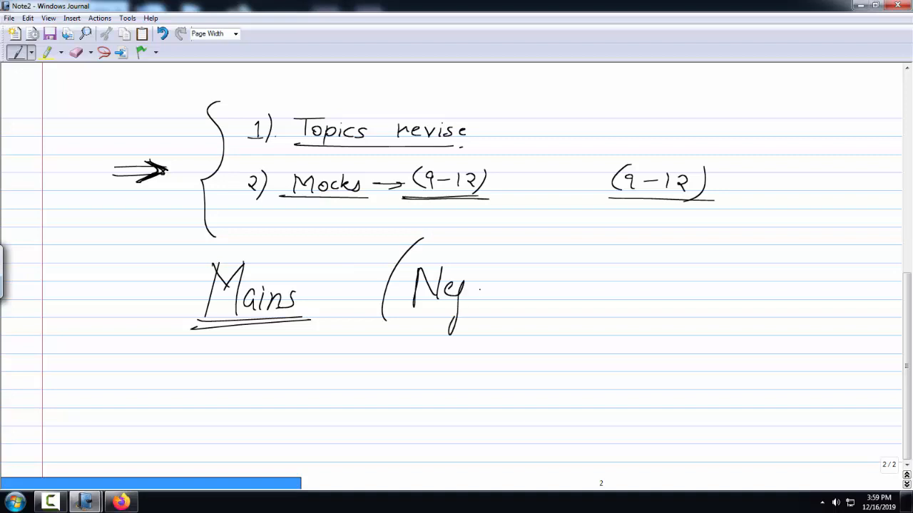
Write circled, underlined (Negative), then Mains with an arrow down to (accuracy, time), and switch to the store page.
left_click_drag(471, 293, 570, 292)
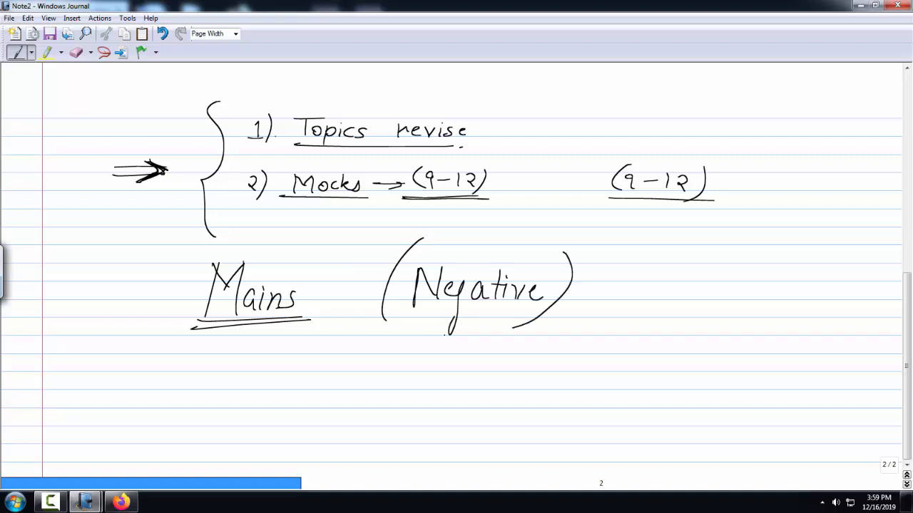
left_click_drag(340, 328, 535, 321)
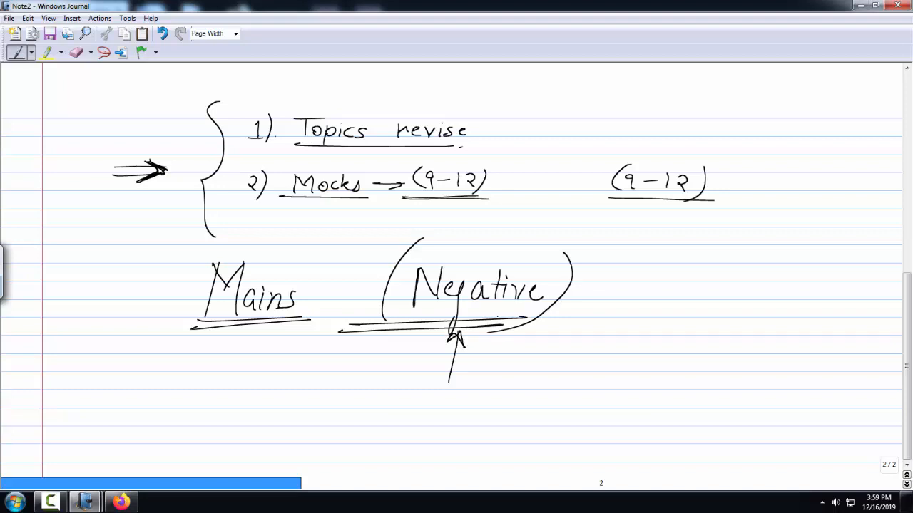
left_click_drag(239, 325, 240, 354)
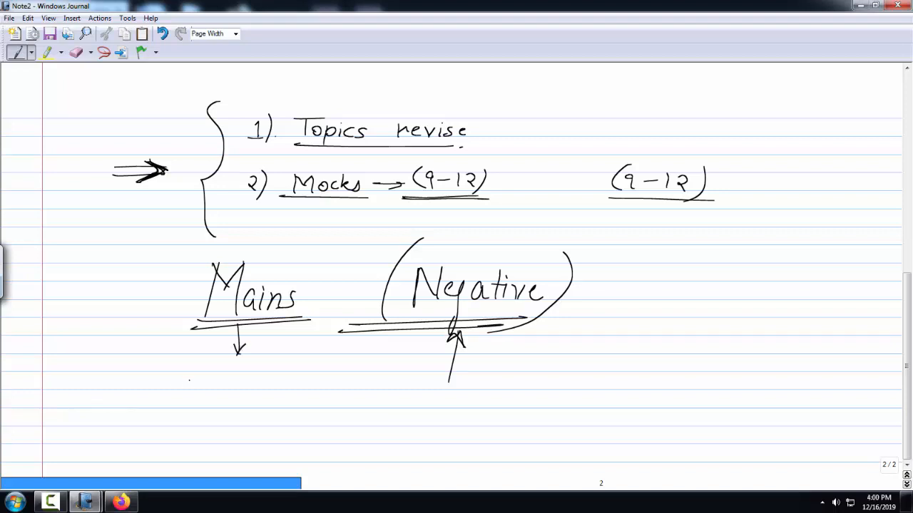
left_click_drag(182, 382, 270, 385)
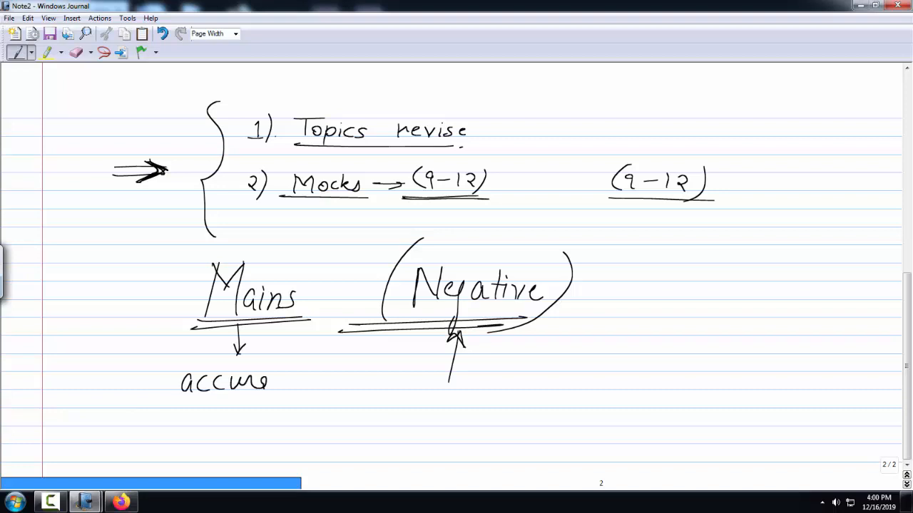
left_click_drag(270, 385, 349, 382)
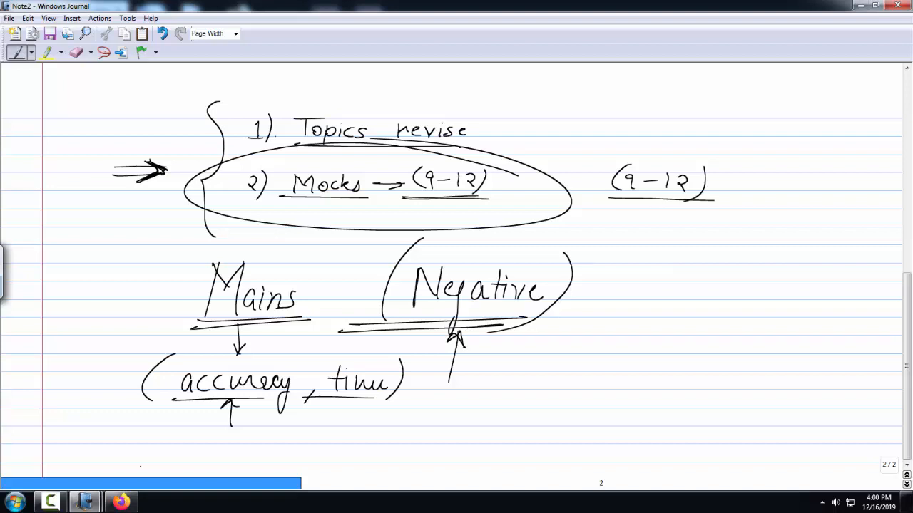
left_click(120, 502)
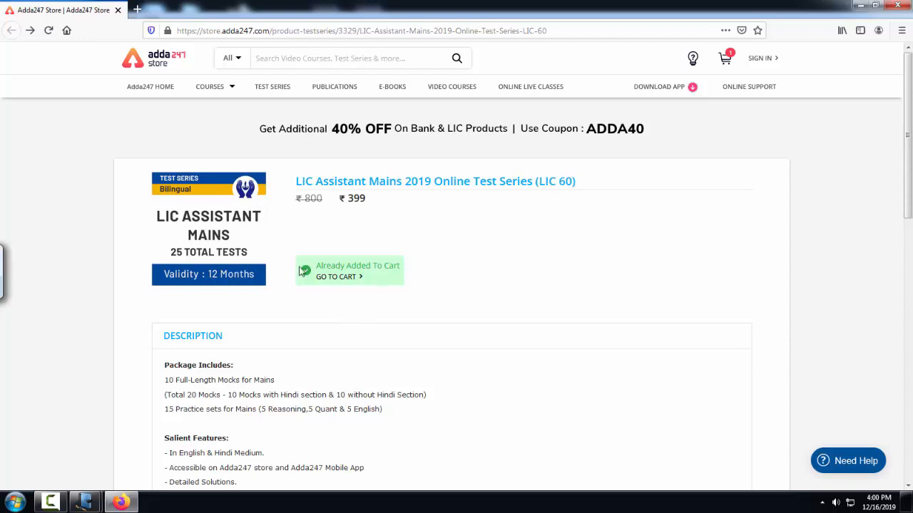
Review the LIC Assistant Mains 2019 test series description, including Hindi-section mocks, and go to the cart.
double_click(199, 379)
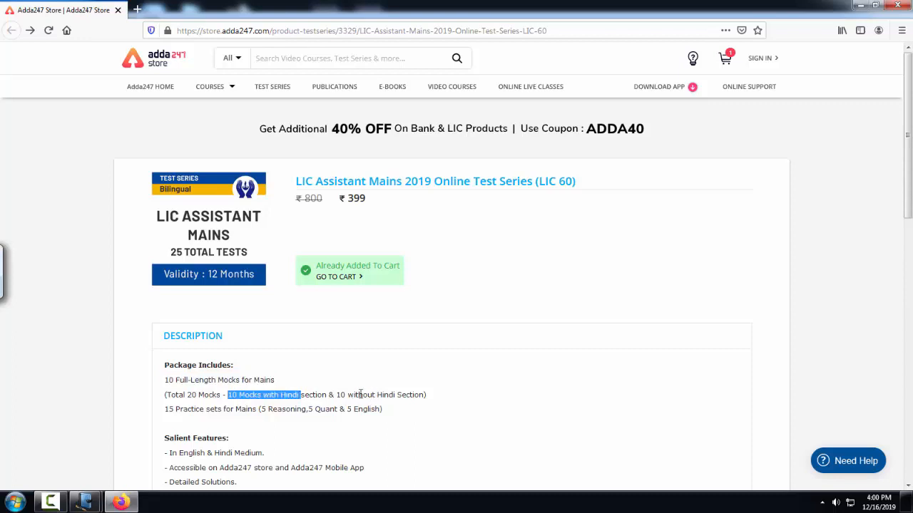
scroll("down", 3)
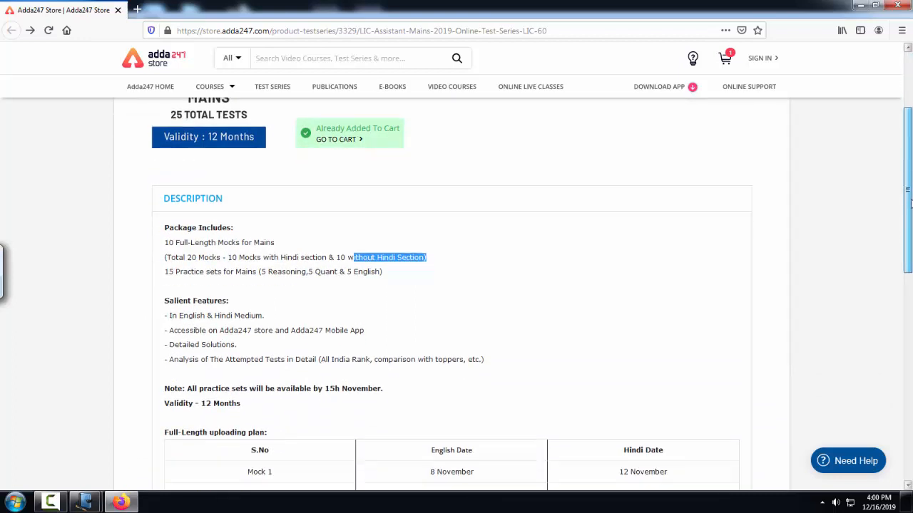
scroll("down", 3)
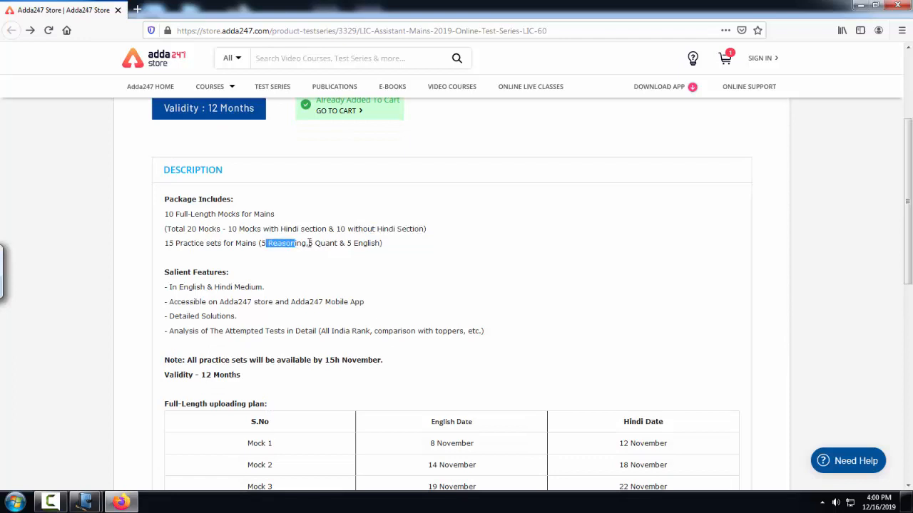
mouse_move(348, 214)
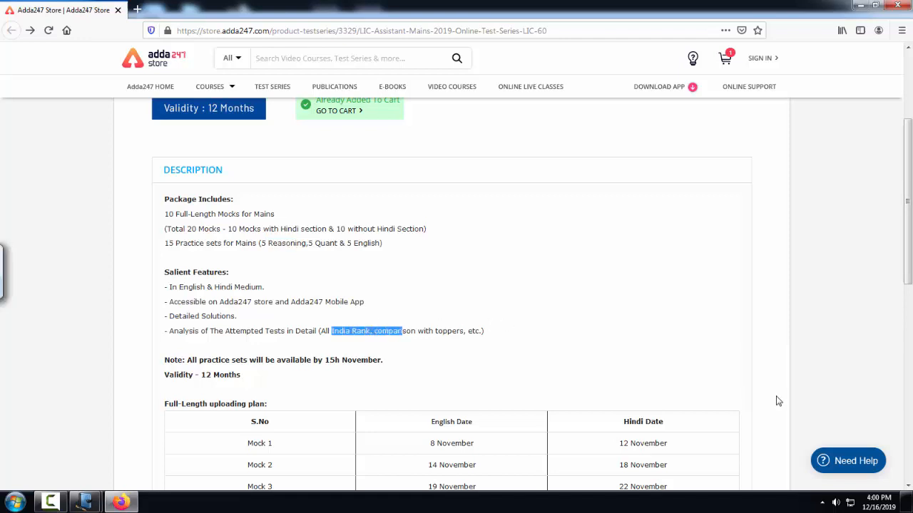
scroll("down", 3)
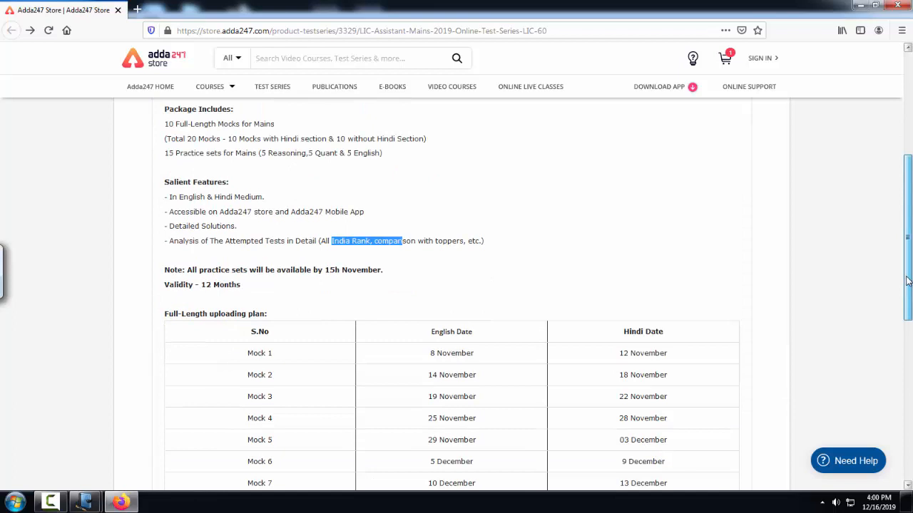
scroll("down", 3)
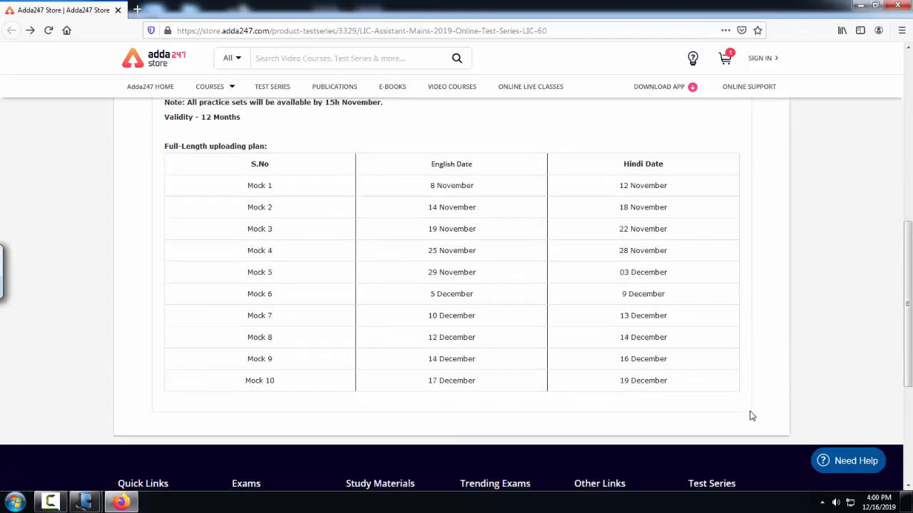
scroll("up", 3)
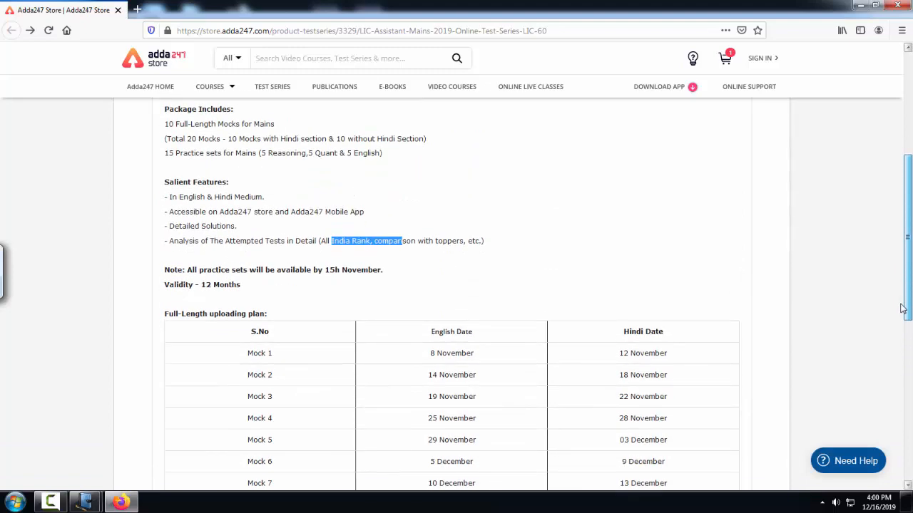
scroll("up", 3)
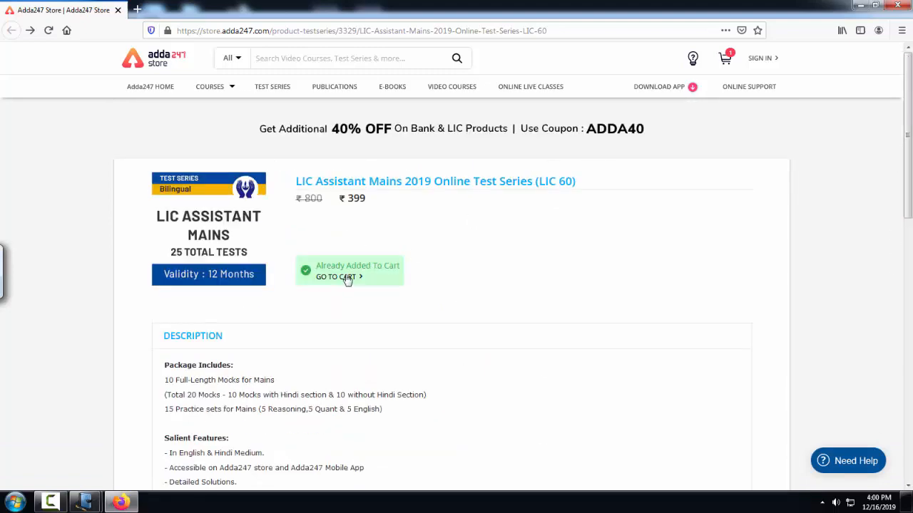
left_click(335, 276)
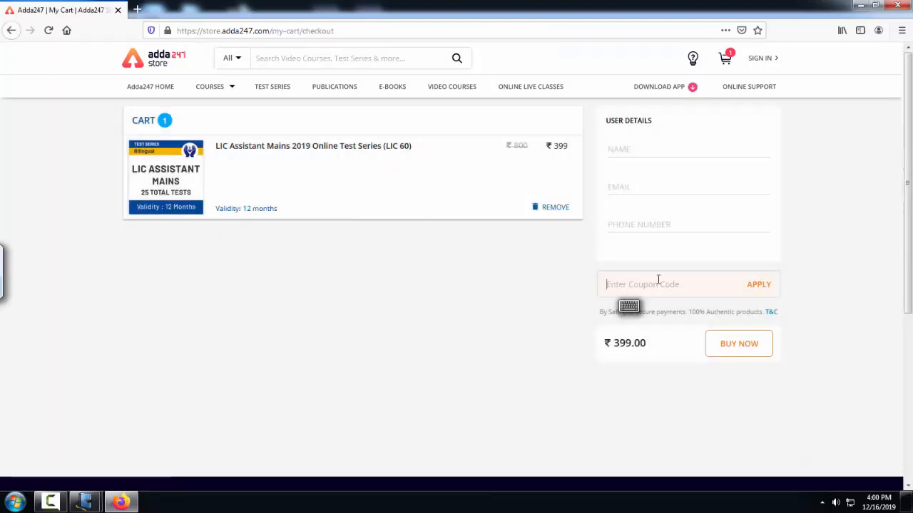
Enter coupon t111 and a gmail.com email, then apply the coupon to cut ₹399 to ₹199.50.
type("t111")
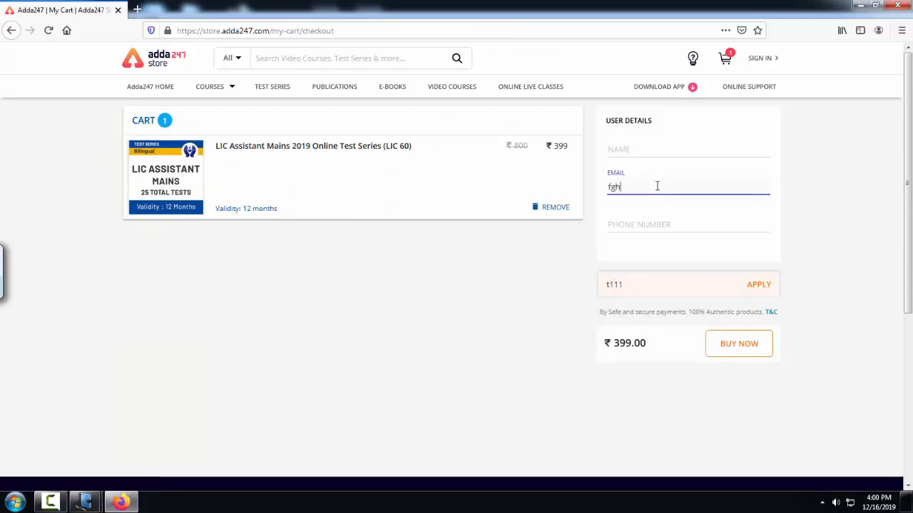
type("@g")
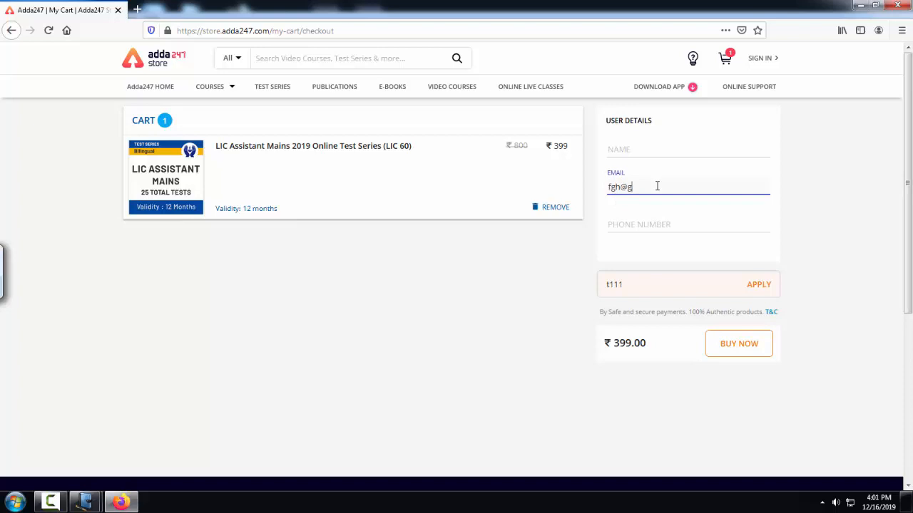
type("mail")
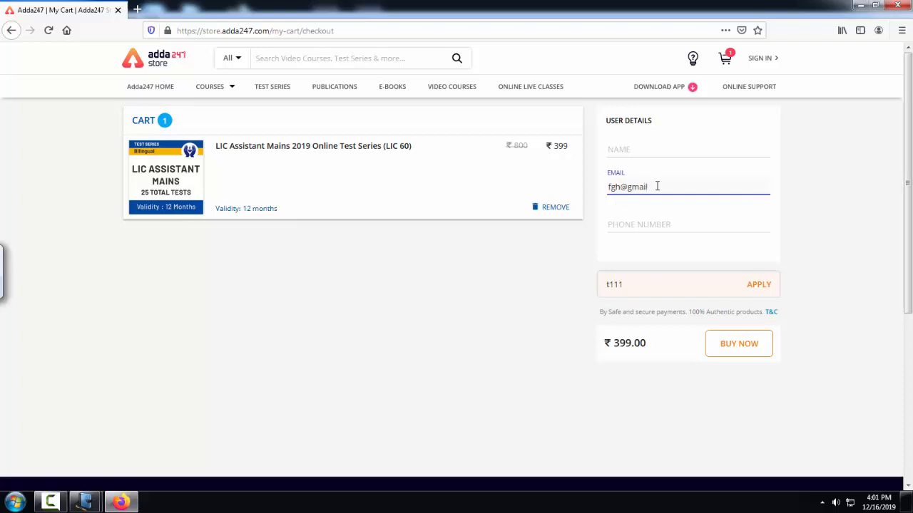
type(".com")
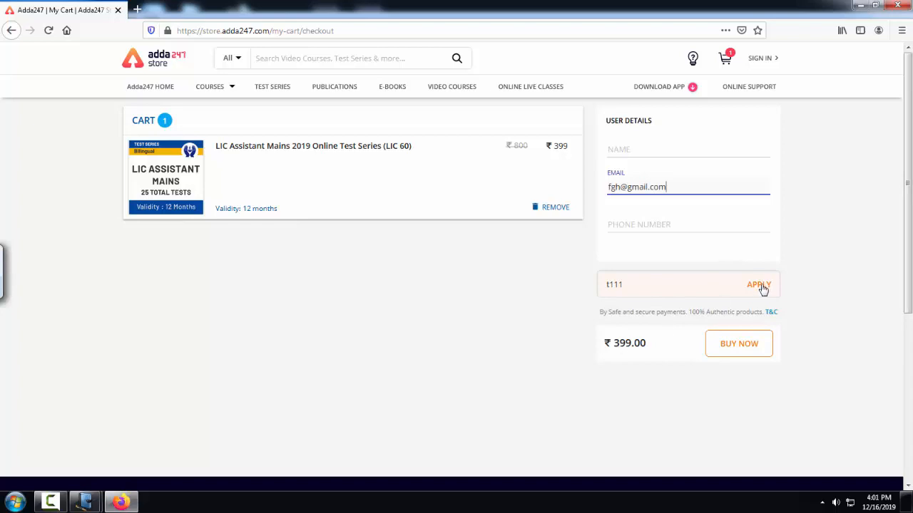
left_click(759, 285)
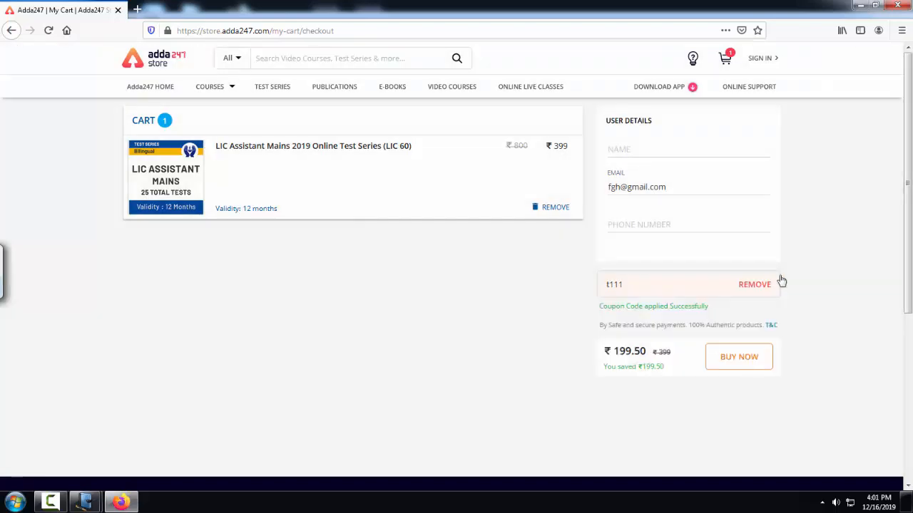
mouse_move(687, 354)
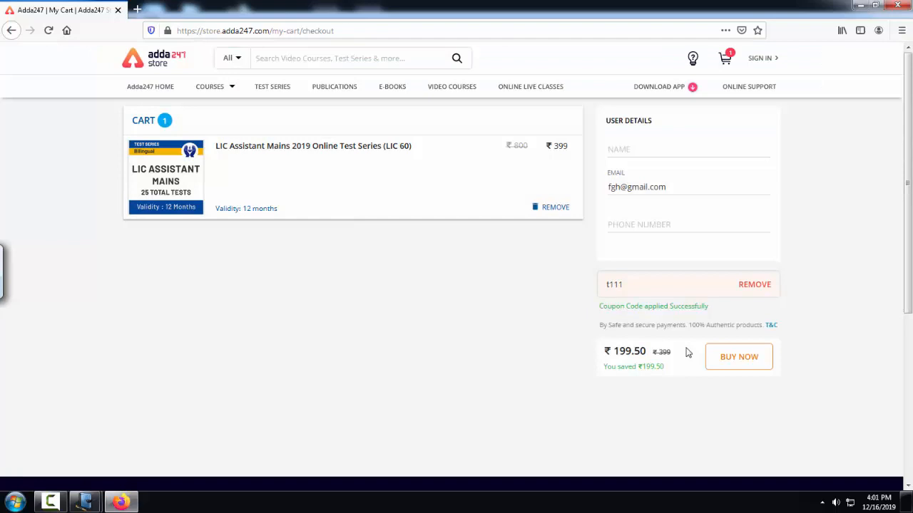